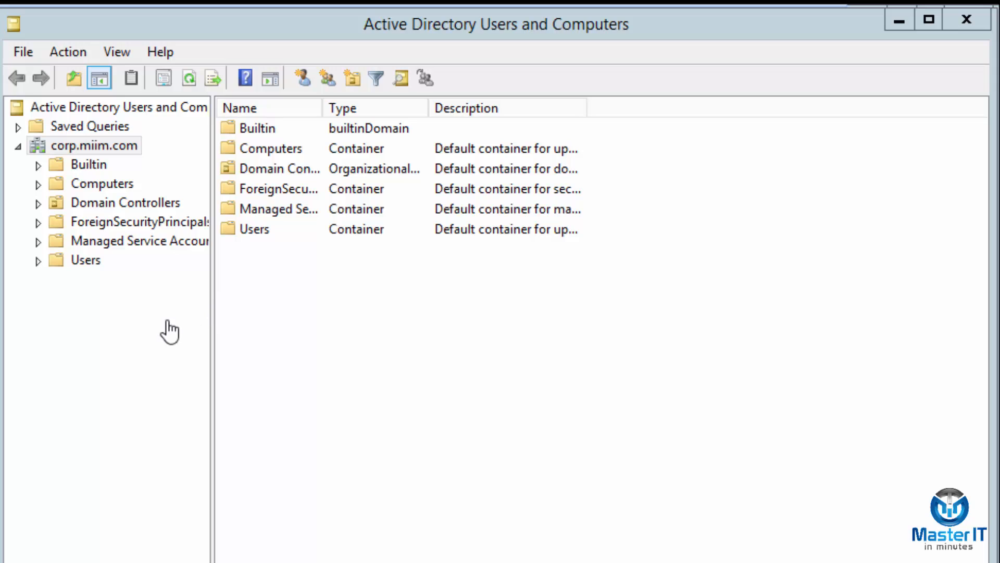
mouse_move(112, 162)
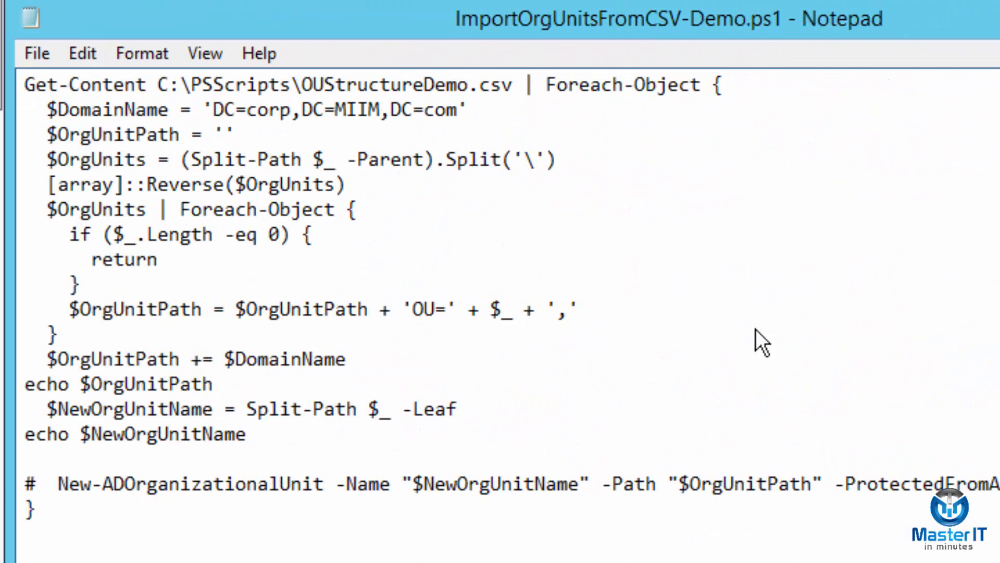
mouse_move(754, 305)
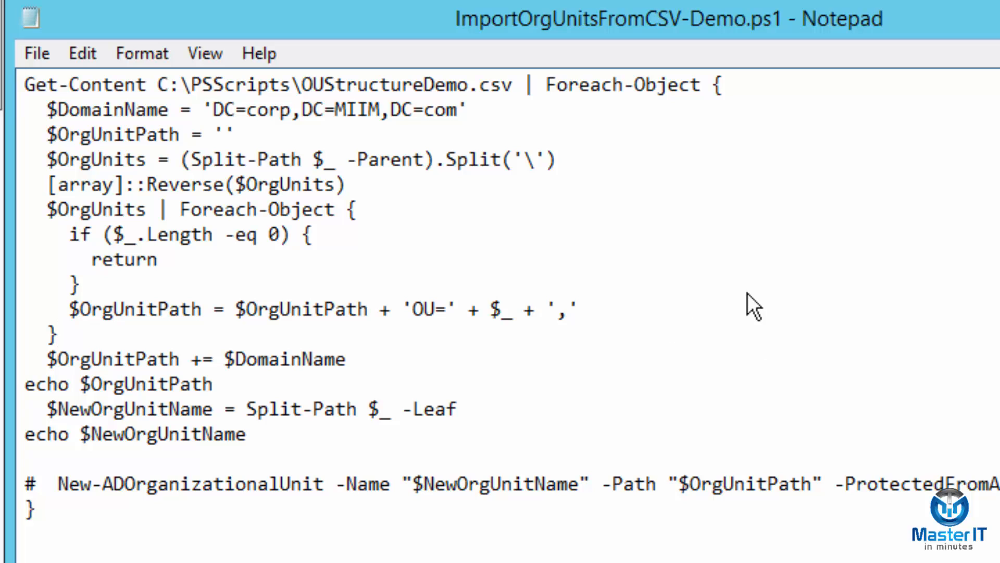
mouse_move(794, 261)
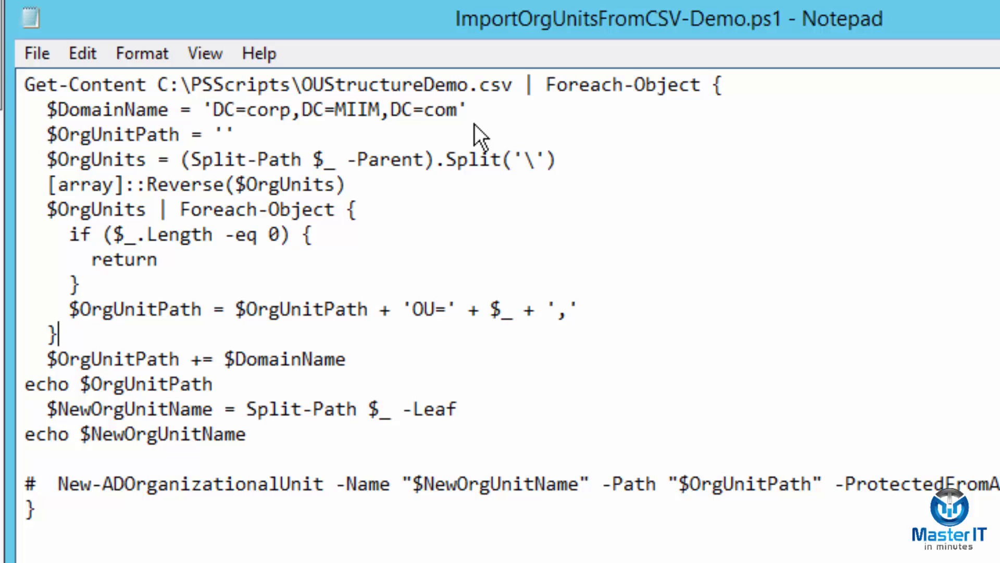
mouse_move(166, 124)
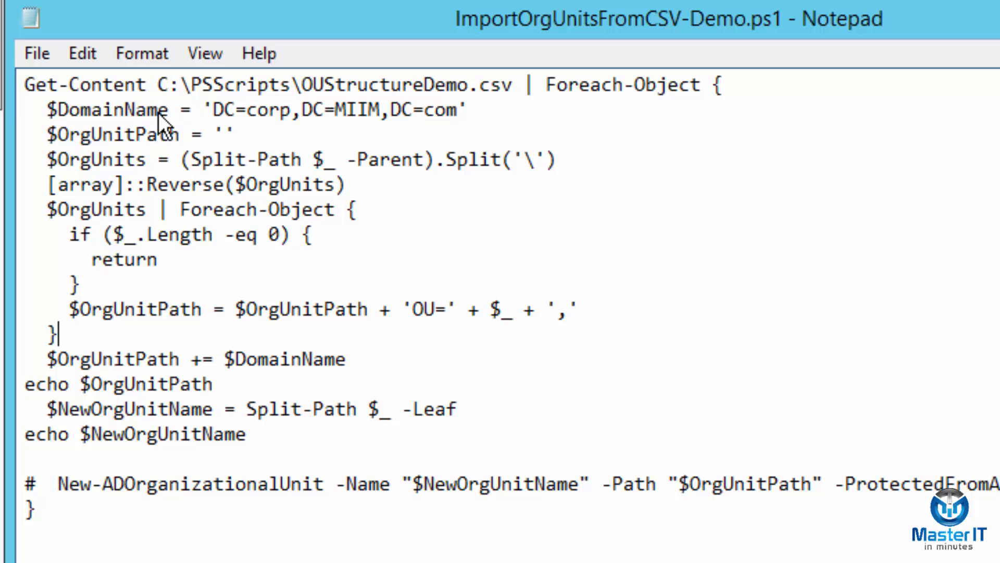
mouse_move(692, 246)
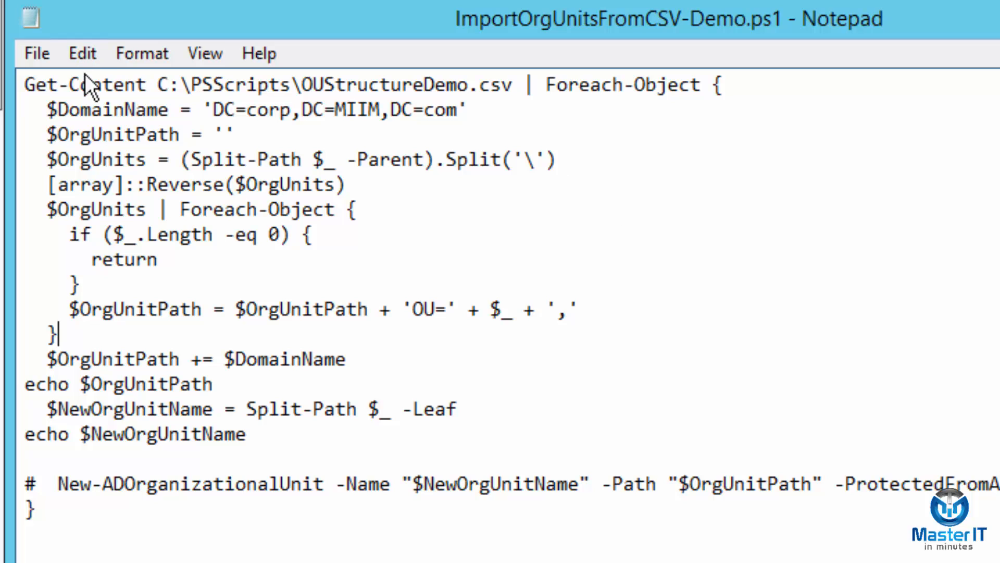
mouse_move(328, 118)
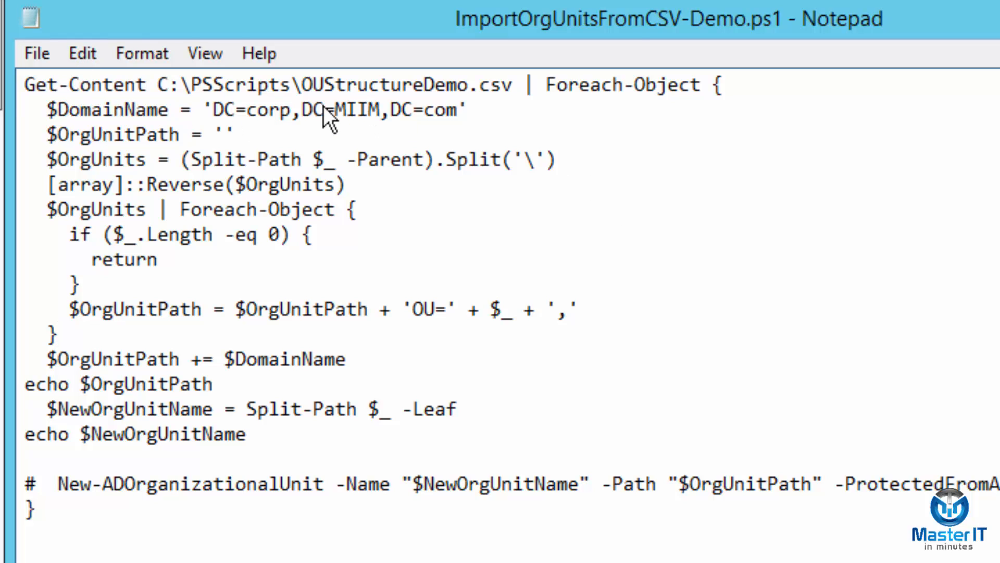
mouse_move(393, 96)
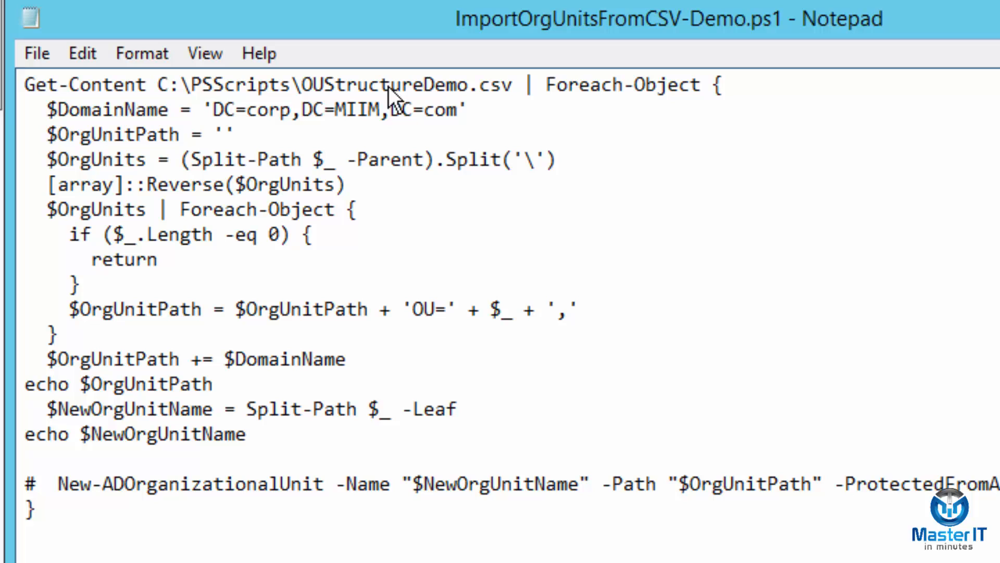
mouse_move(426, 99)
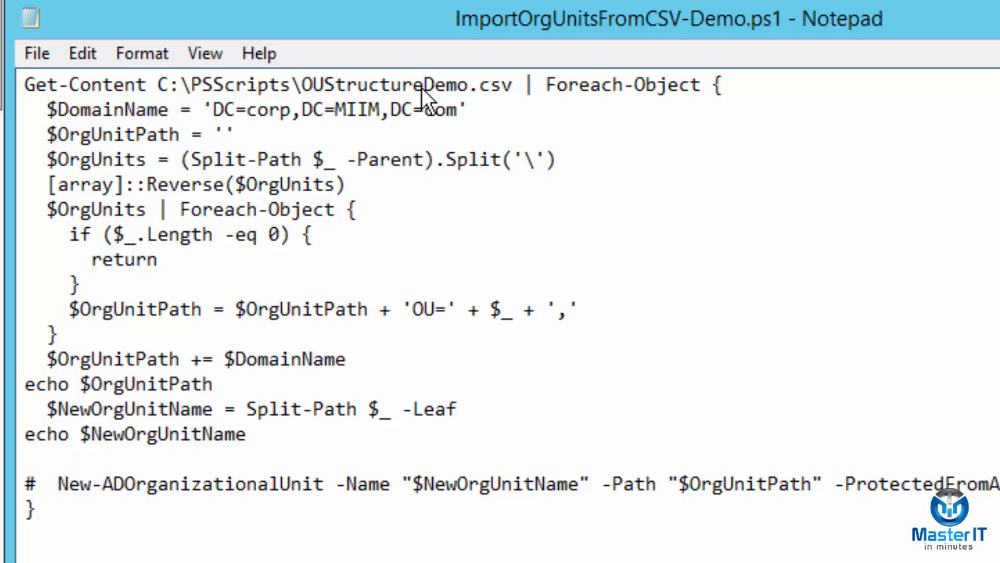
mouse_move(604, 102)
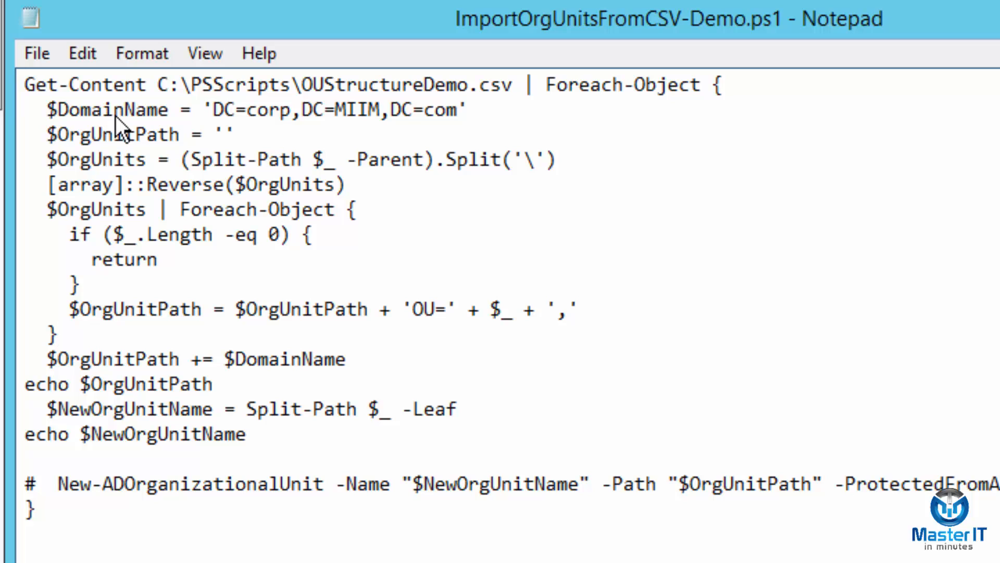
- Place the cursor in the script where the echo lines for OU path and name go
left_click(57, 331)
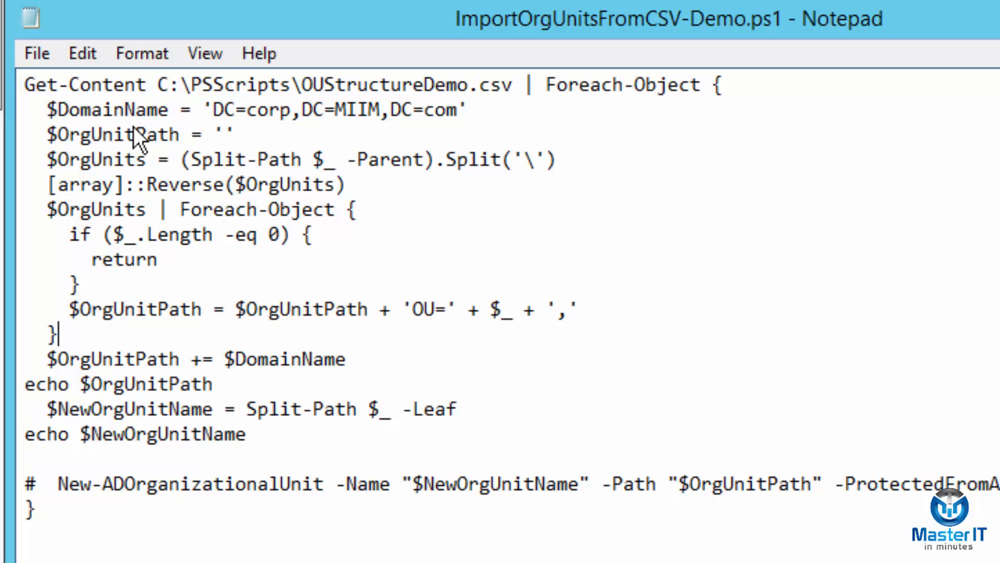
mouse_move(135, 169)
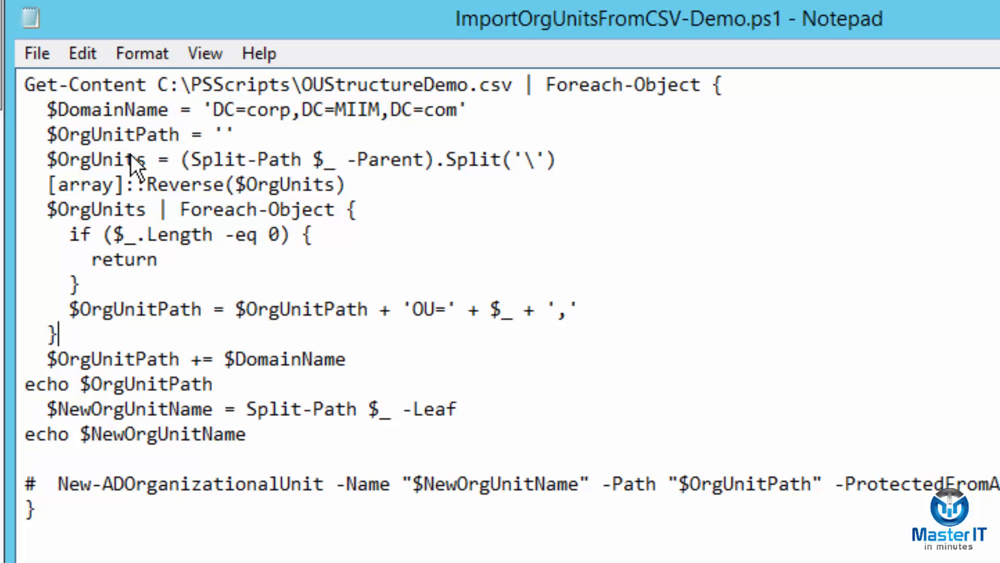
mouse_move(249, 204)
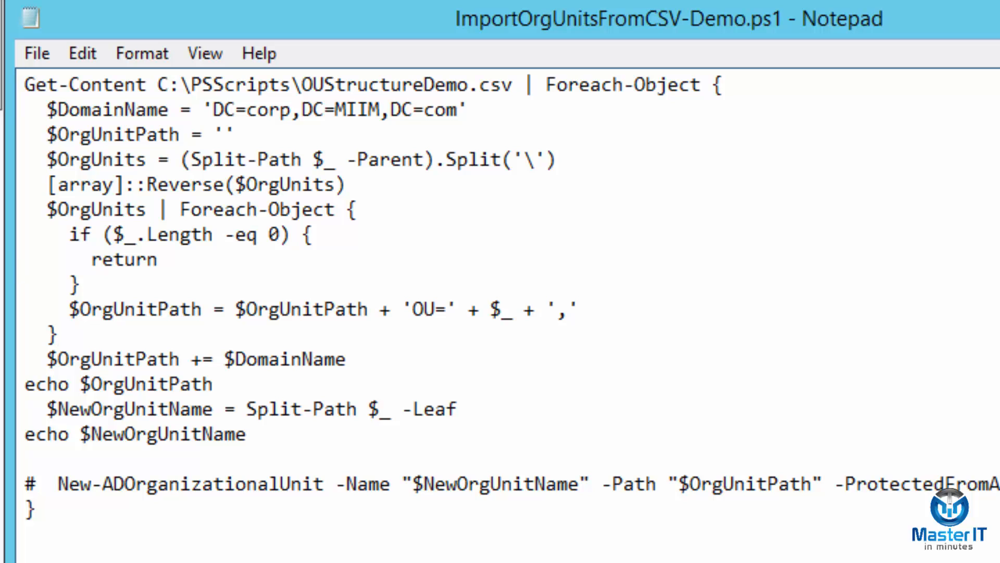
mouse_move(442, 181)
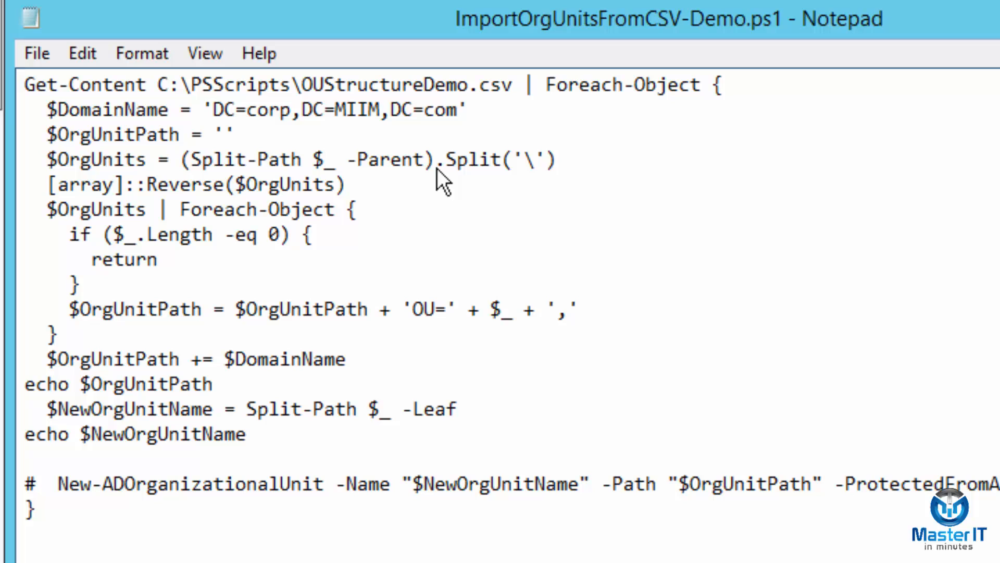
mouse_move(542, 175)
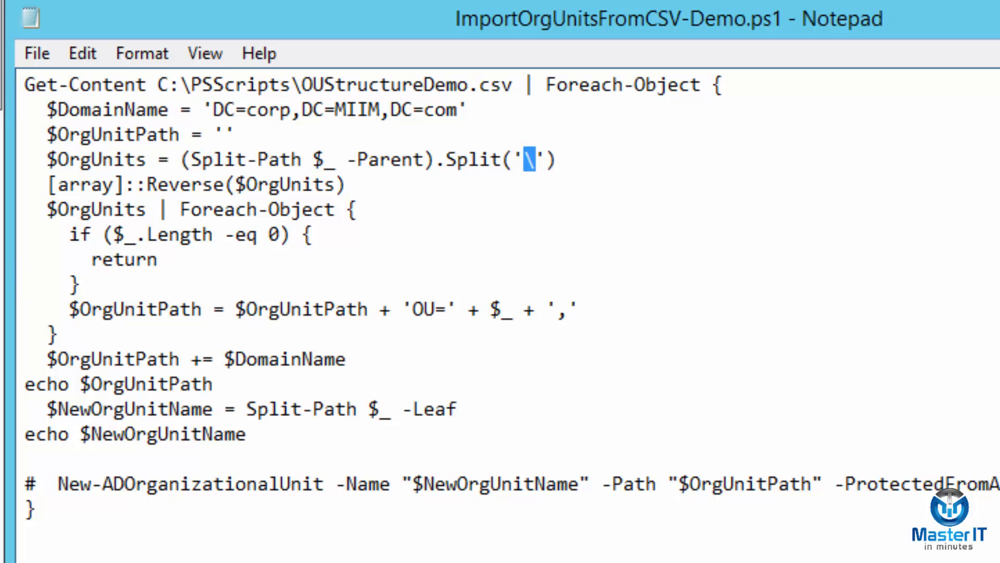
mouse_move(299, 325)
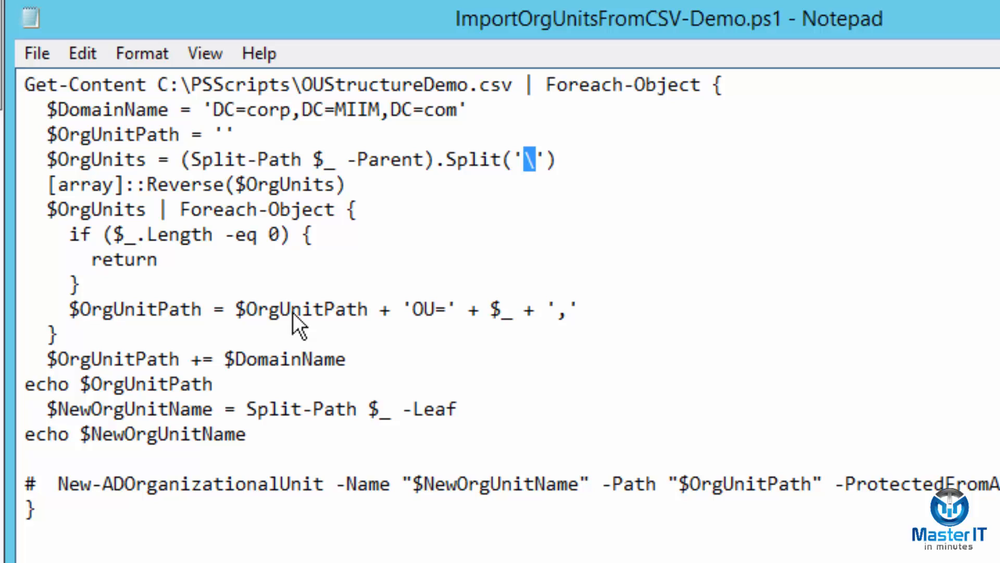
mouse_move(322, 291)
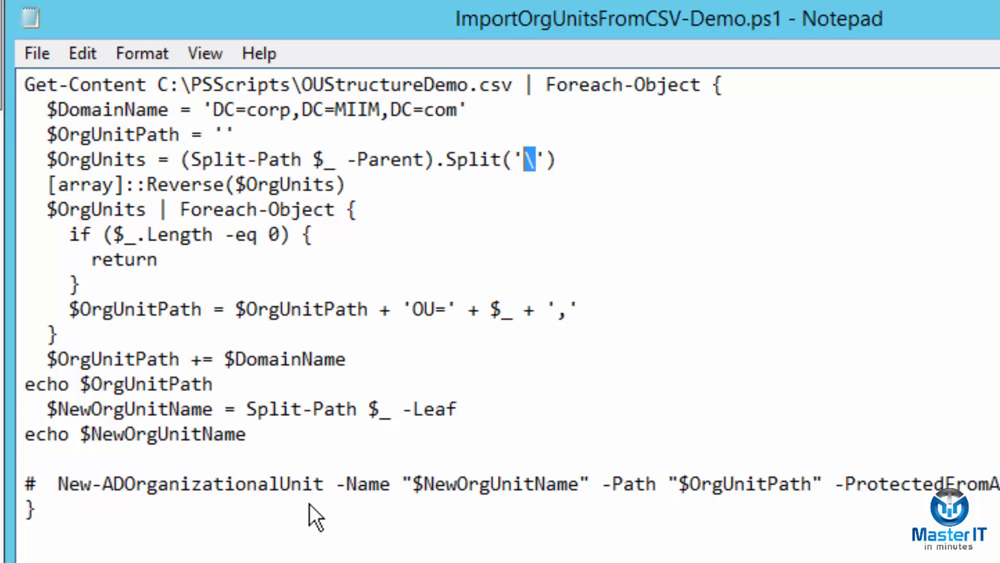
mouse_move(364, 508)
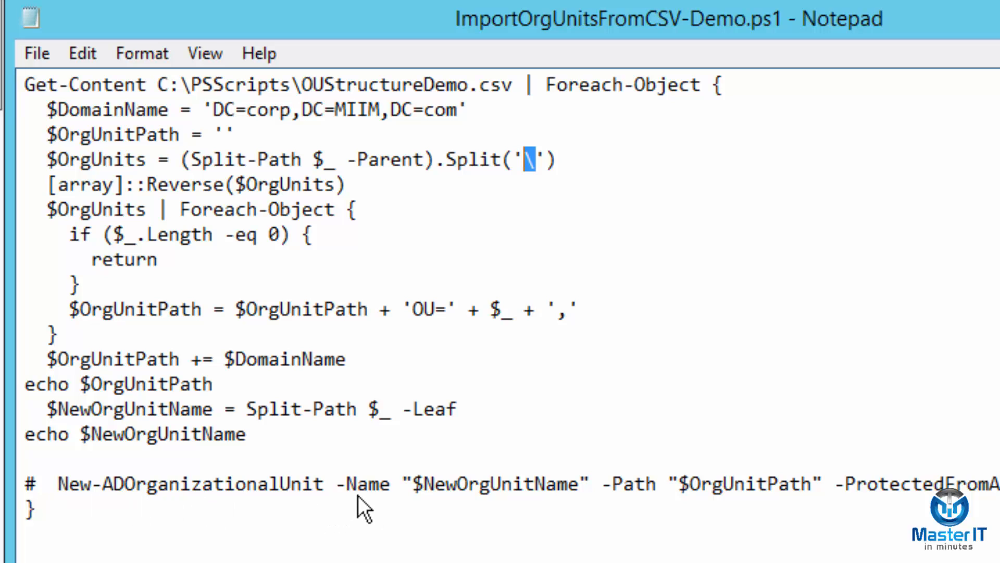
mouse_move(25, 393)
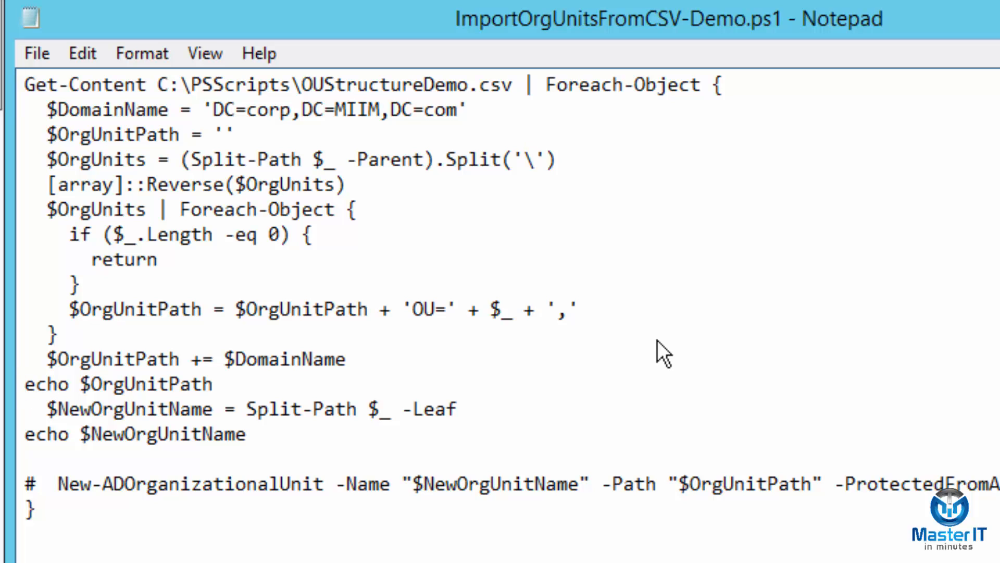
mouse_move(69, 399)
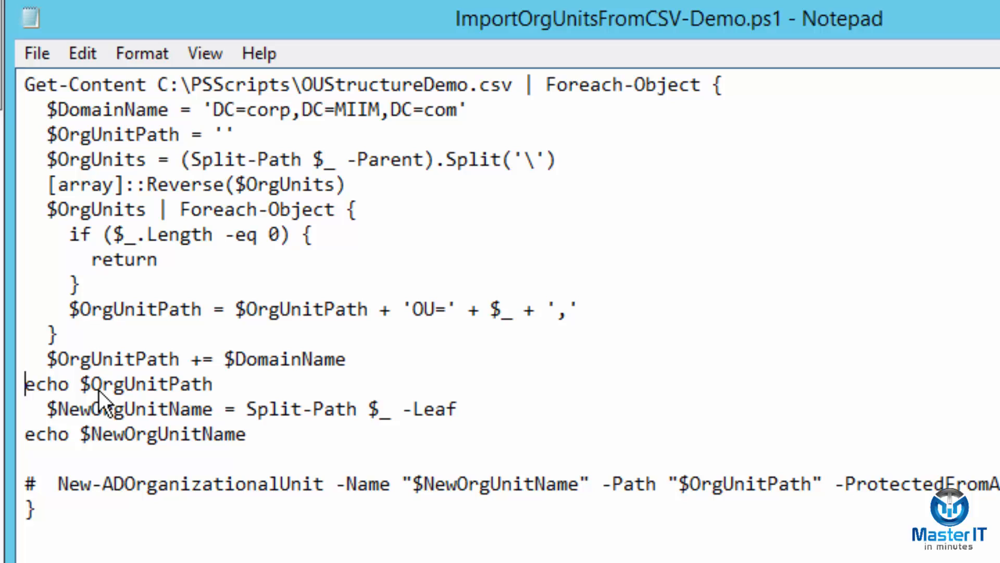
mouse_move(83, 436)
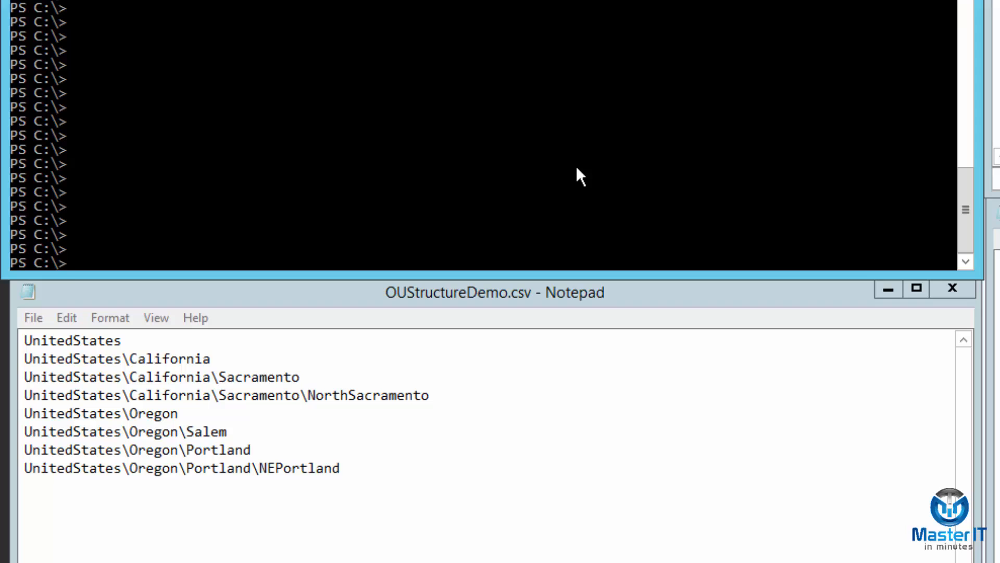
- Run C:\PSScripts\ImportOrgUnitsFromCSV-Demo.ps1 to list each OU name and distinguished path
type("C:\\PSScripts\\ImportOrgUnitsFromCSV-Demo.ps1")
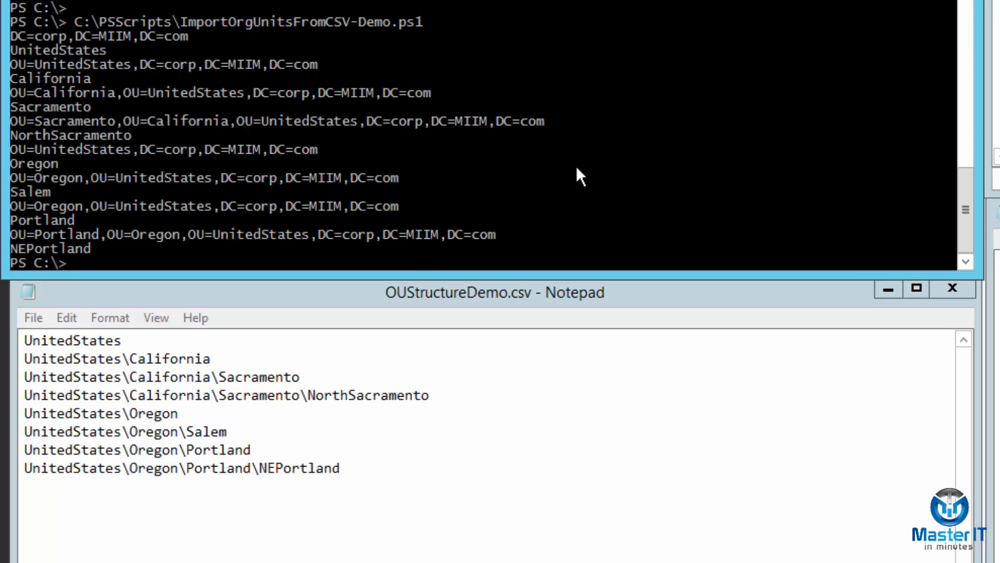
mouse_move(756, 300)
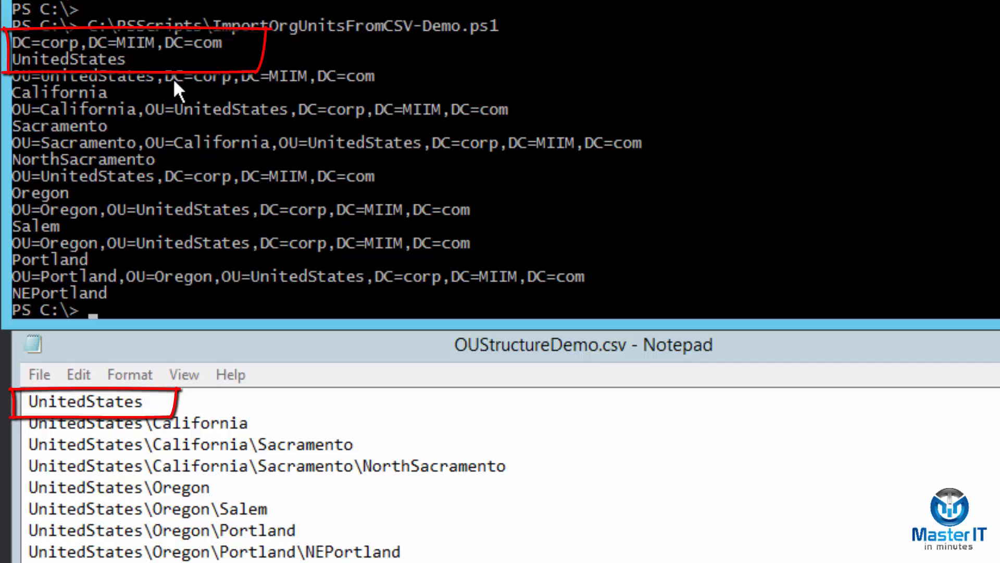
mouse_move(141, 54)
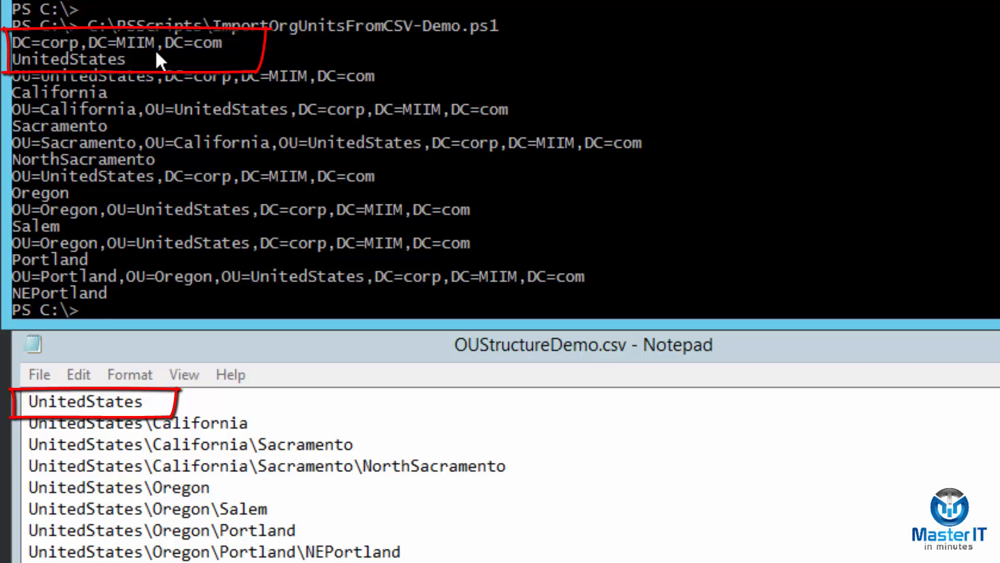
mouse_move(67, 63)
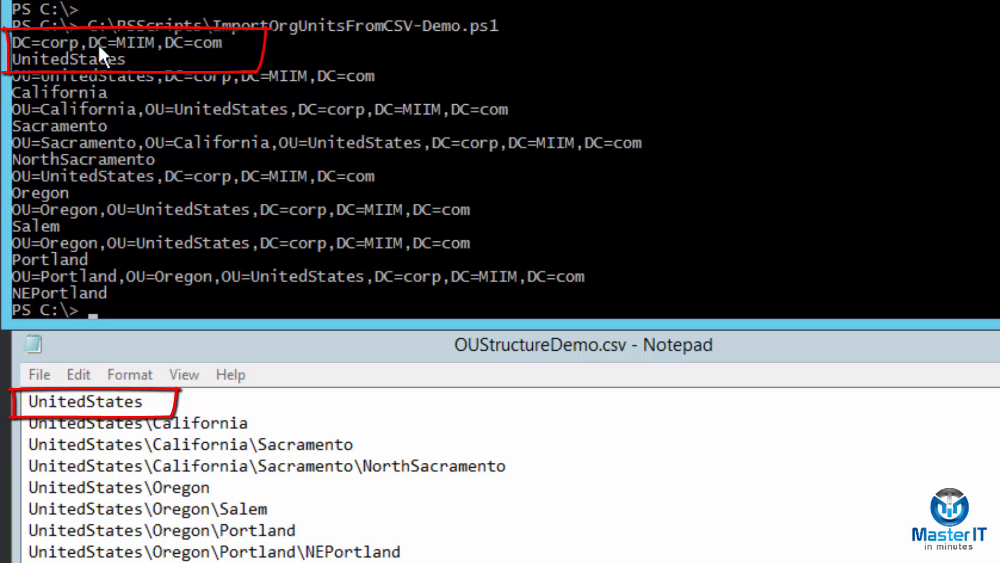
mouse_move(226, 479)
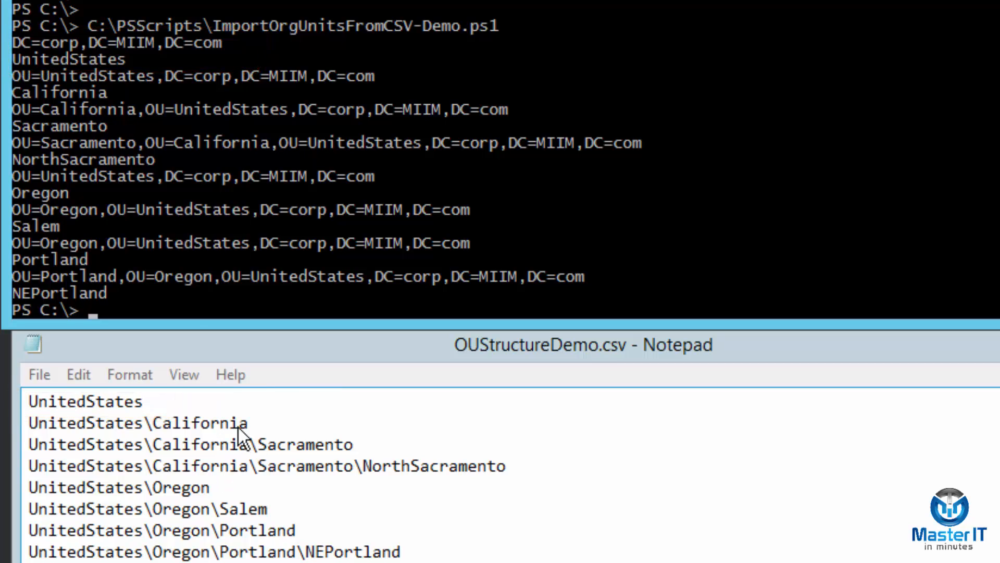
mouse_move(60, 99)
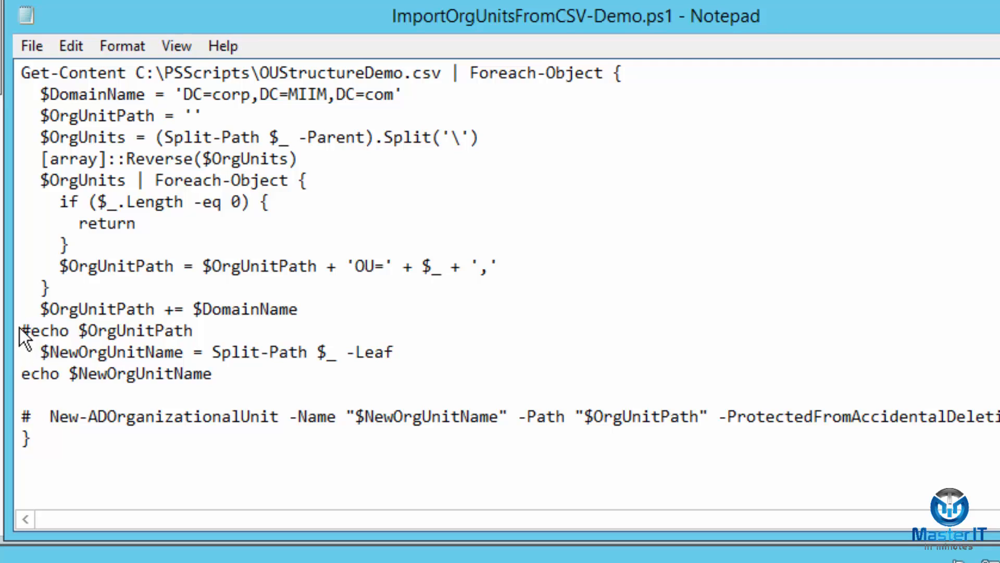
- Comment out the echo line with # in the import script
type("#")
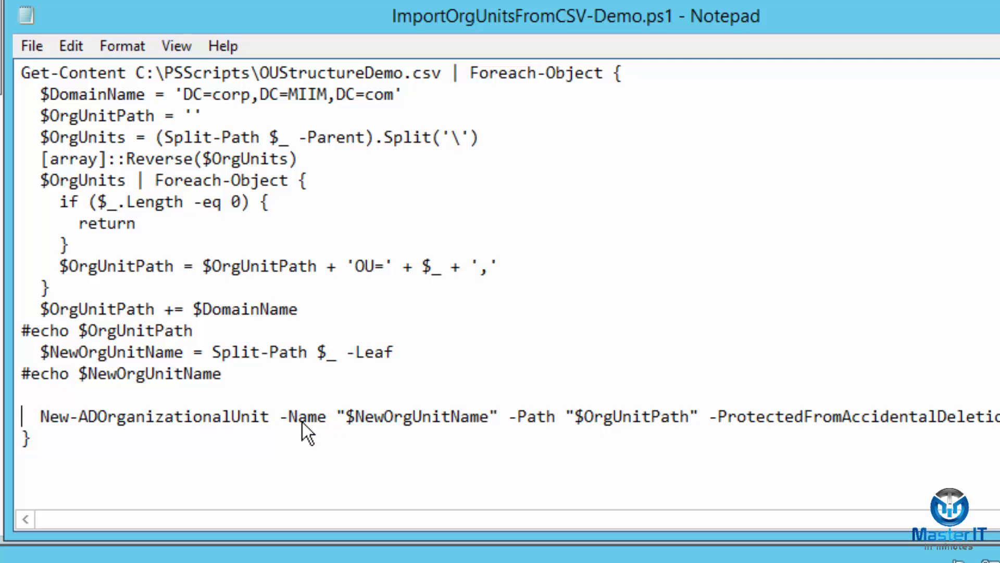
mouse_move(373, 424)
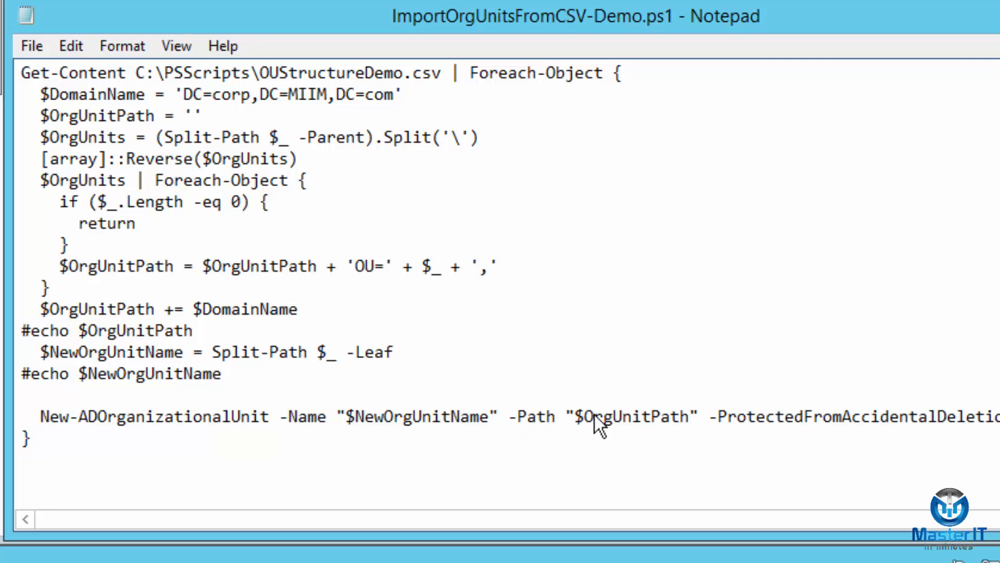
mouse_move(638, 426)
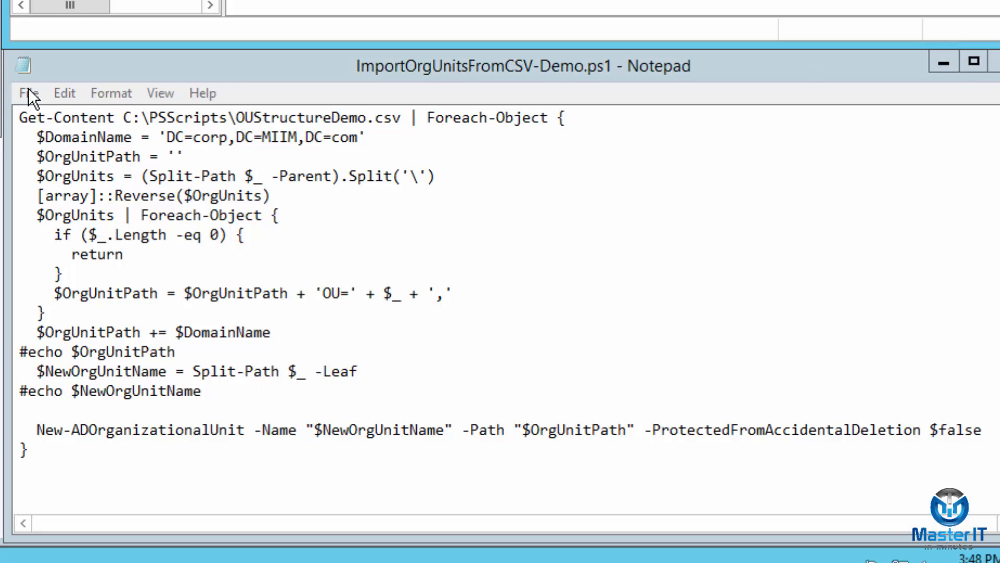
left_click(29, 93)
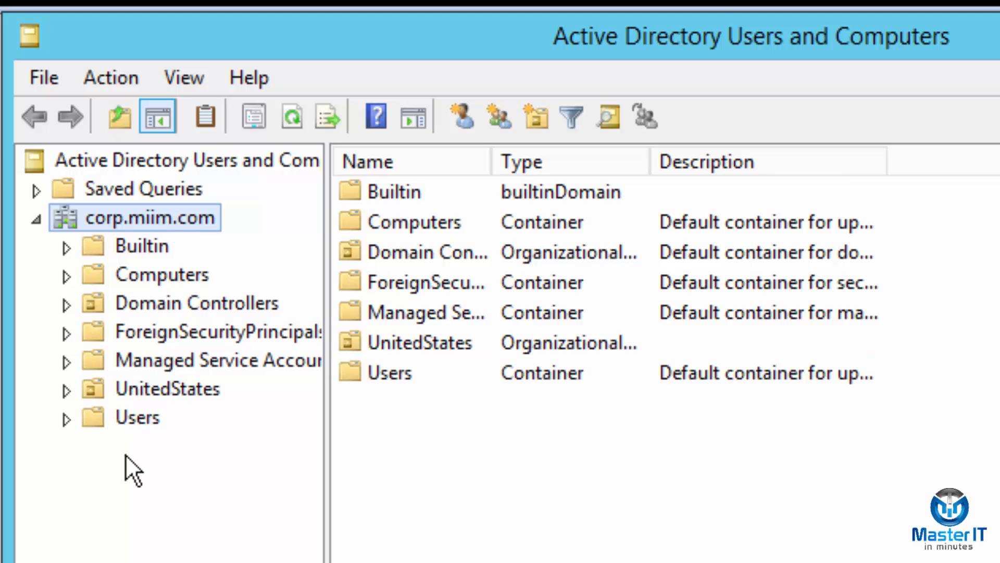
mouse_move(155, 405)
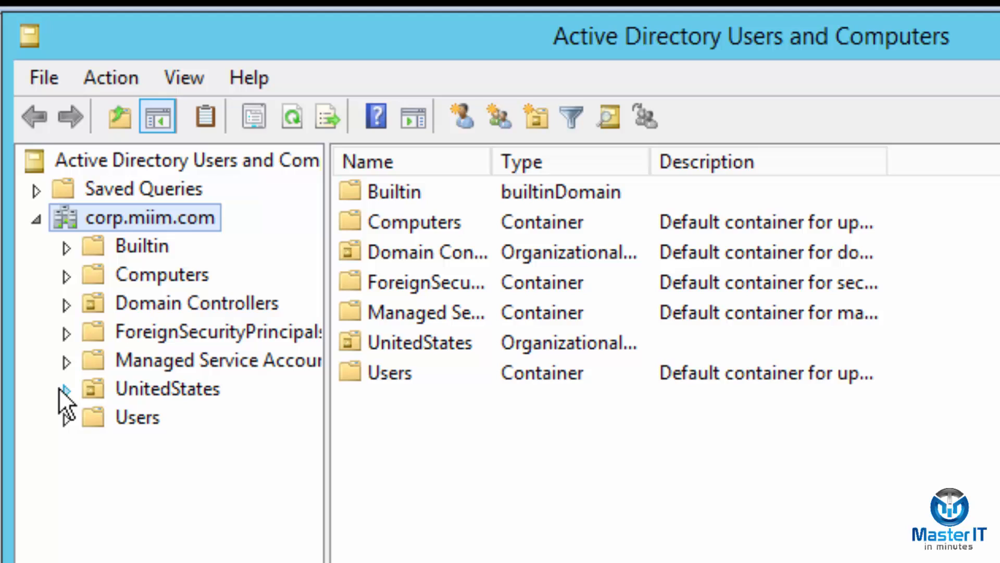
- Expand UnitedStates, California and Oregon to show Sacramento, Portland and Salem
left_click(67, 389)
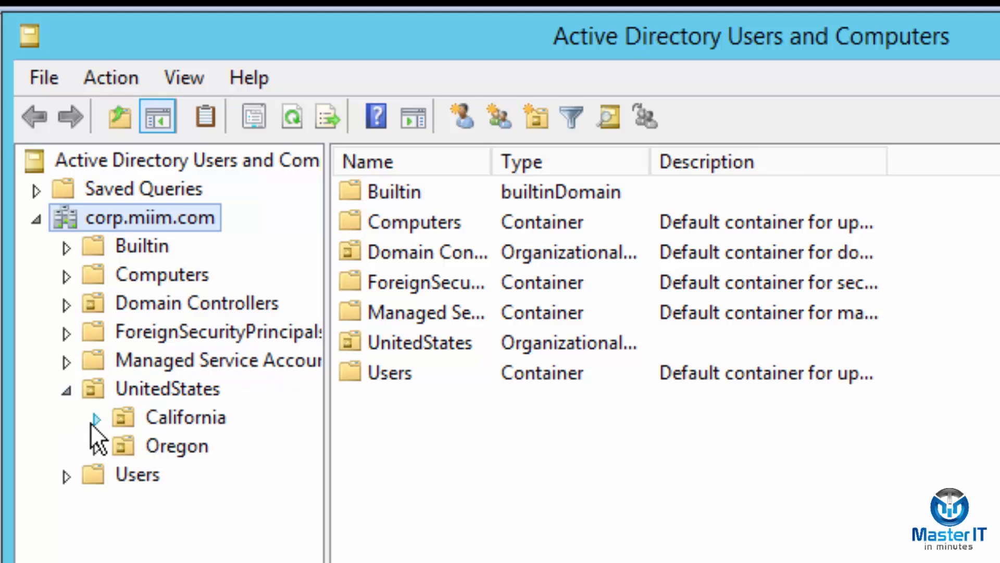
left_click(95, 417)
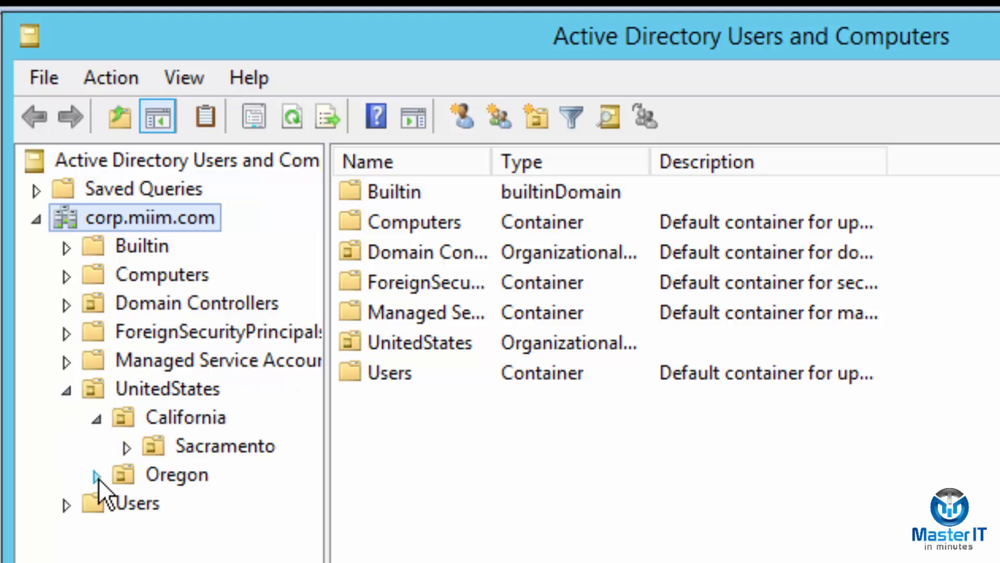
left_click(96, 474)
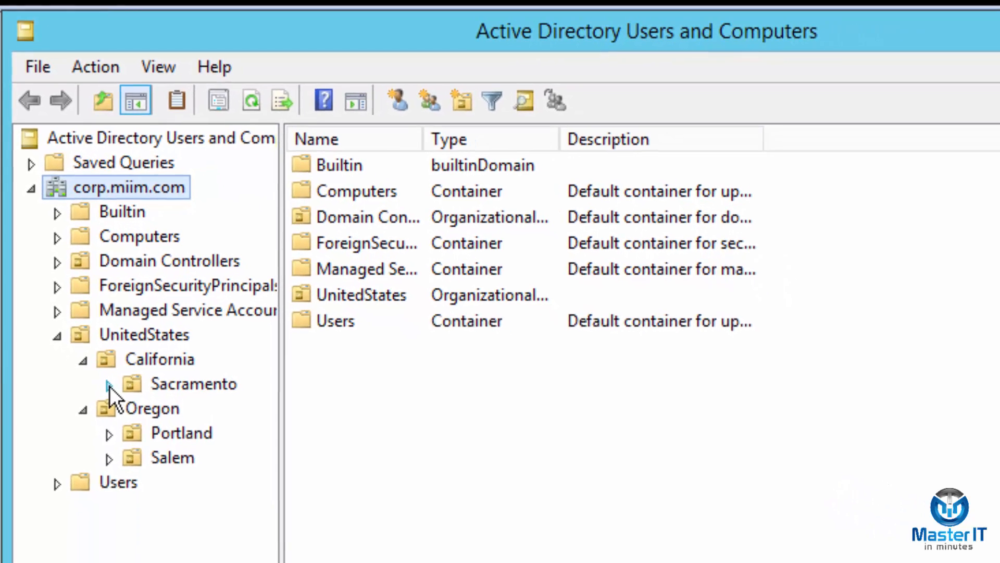